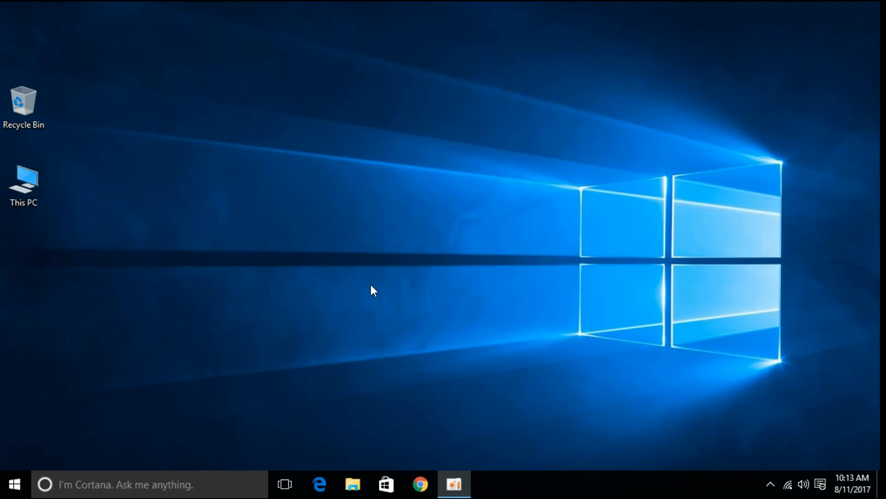
mouse_move(14, 484)
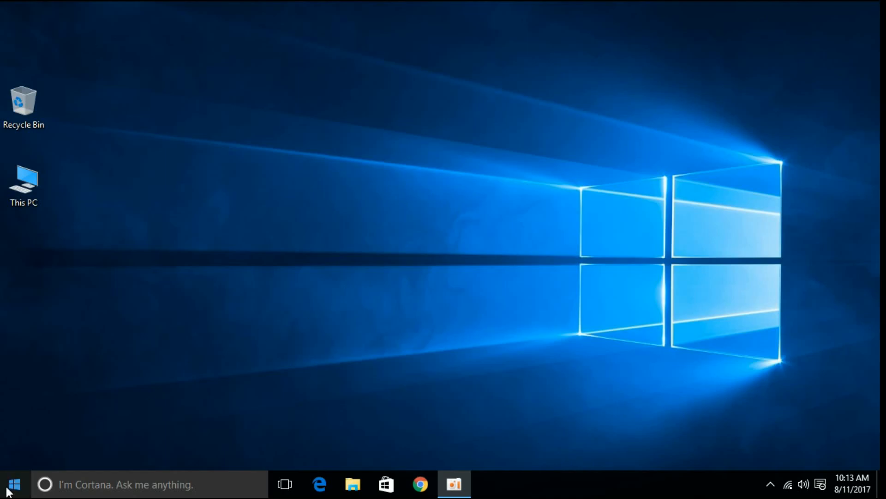
mouse_move(11, 487)
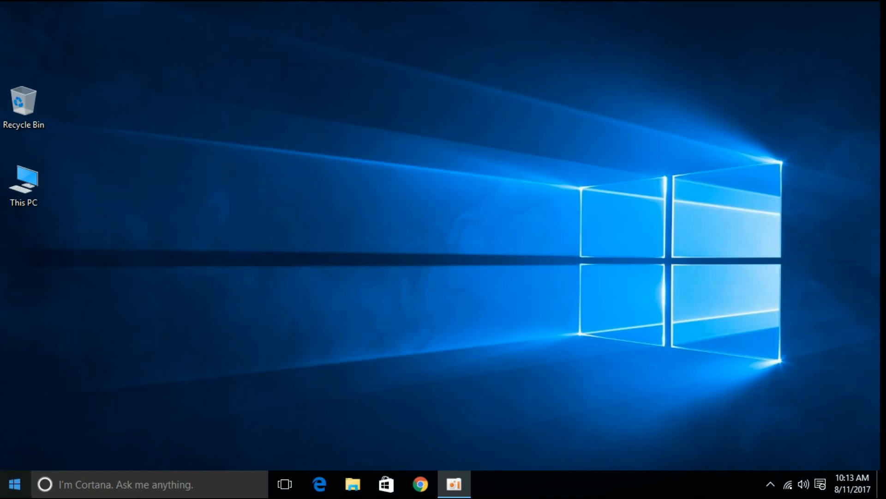
Step: Launch the Services console by running services.msc from the Run dialog
left_click(14, 484)
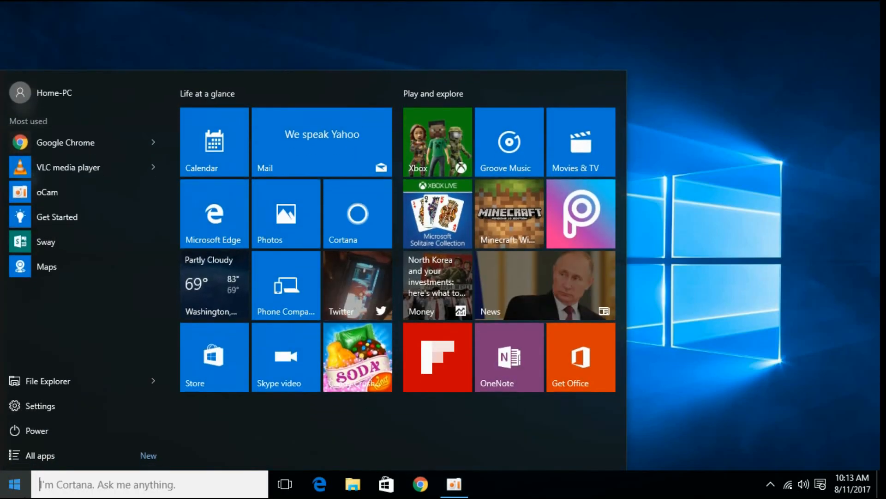
type("run")
type("services.msc")
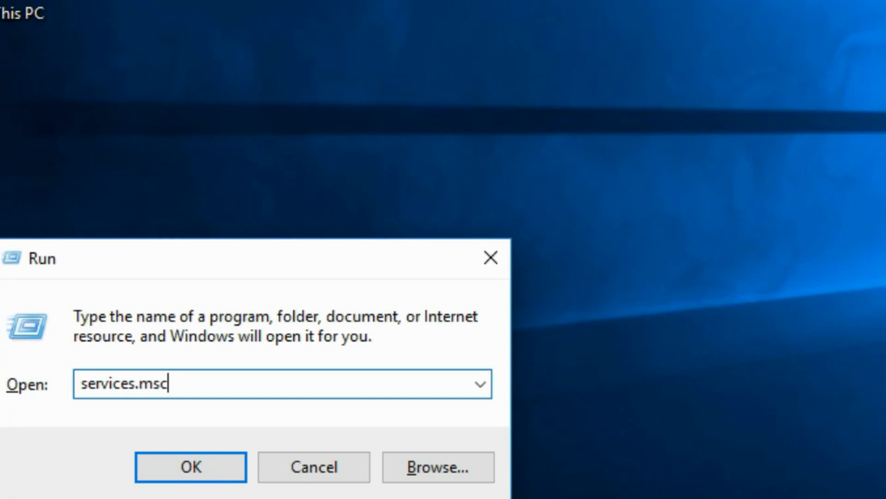
left_click(191, 467)
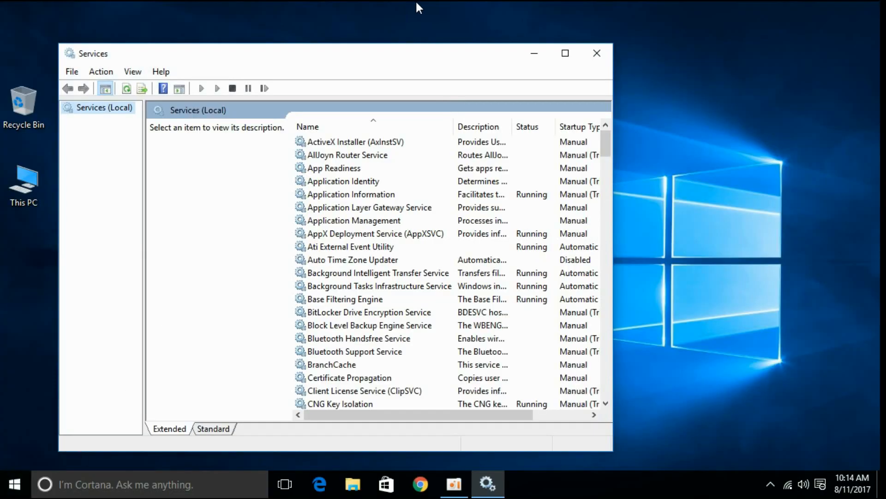
Step: Locate and select the Windows Management Instrumentation service, shown Running with Automatic startup
scroll("down", 3)
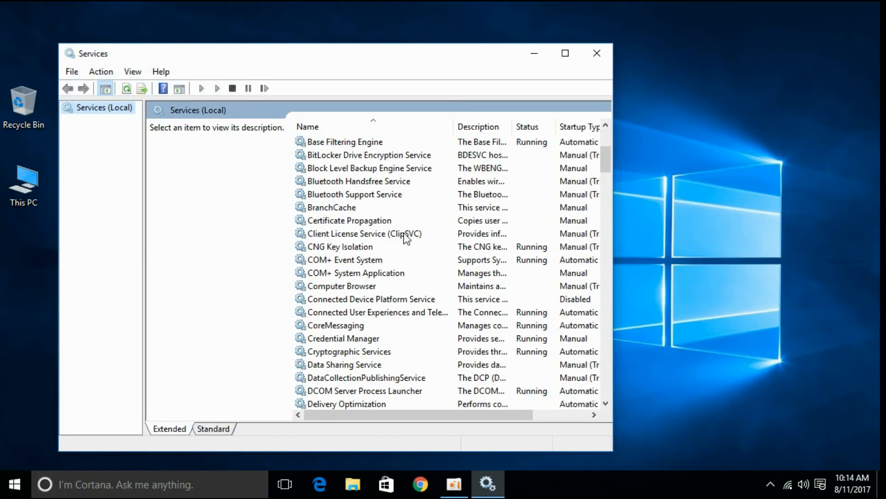
scroll("down", 3)
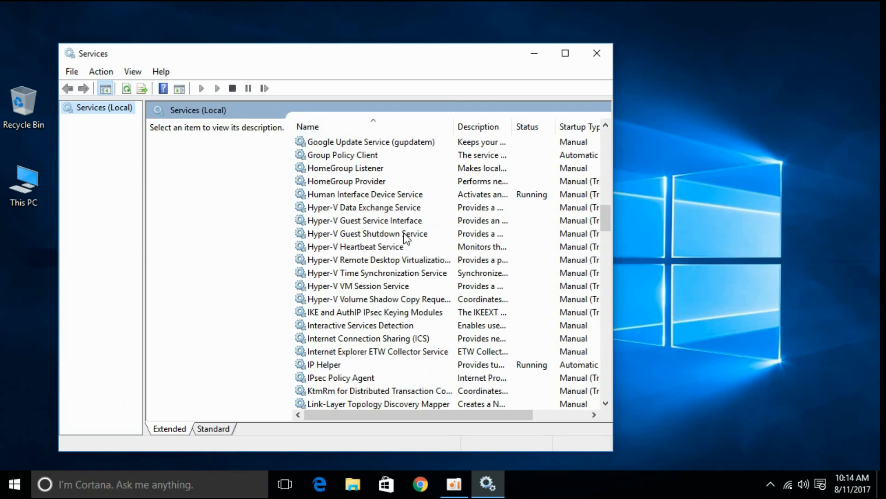
scroll("down", 3)
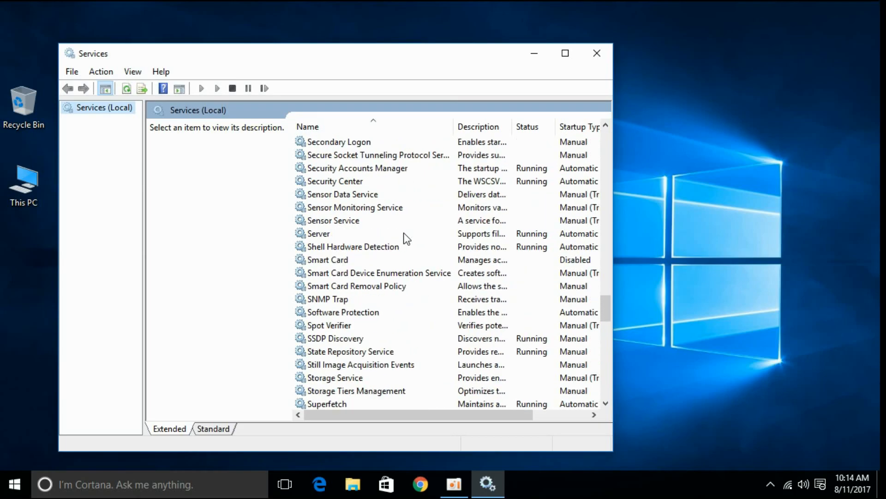
scroll("down", 3)
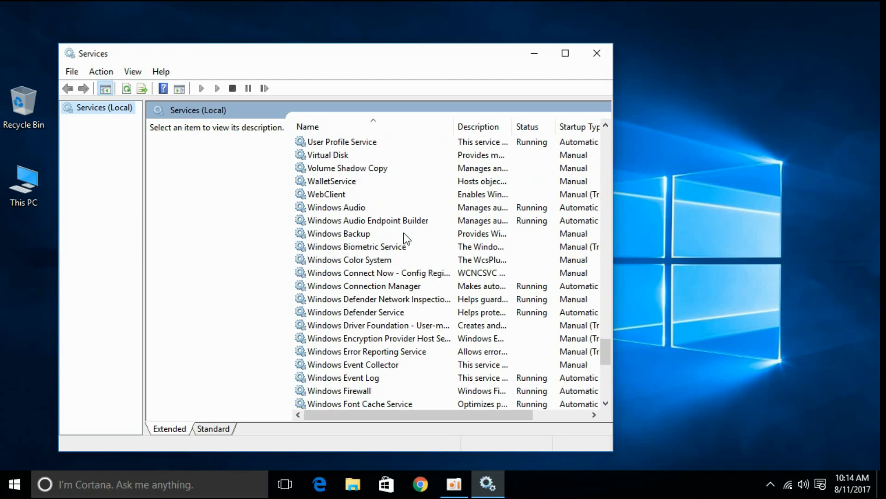
scroll("down", 3)
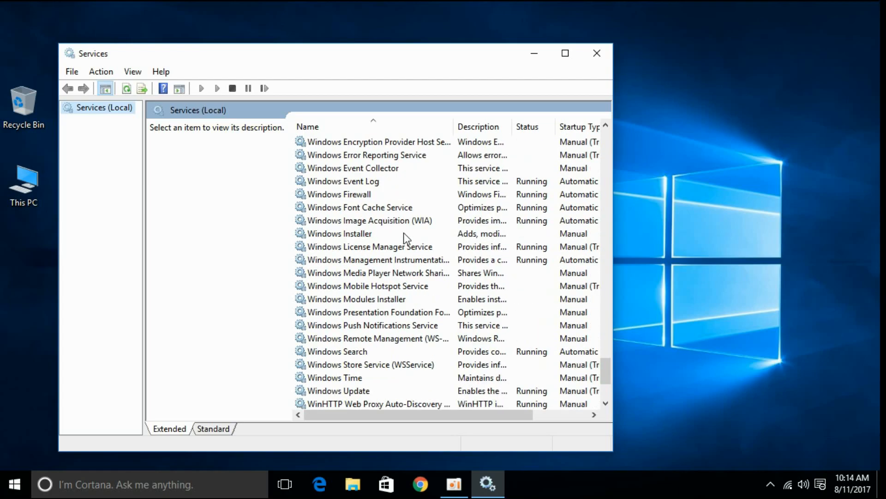
left_click(376, 260)
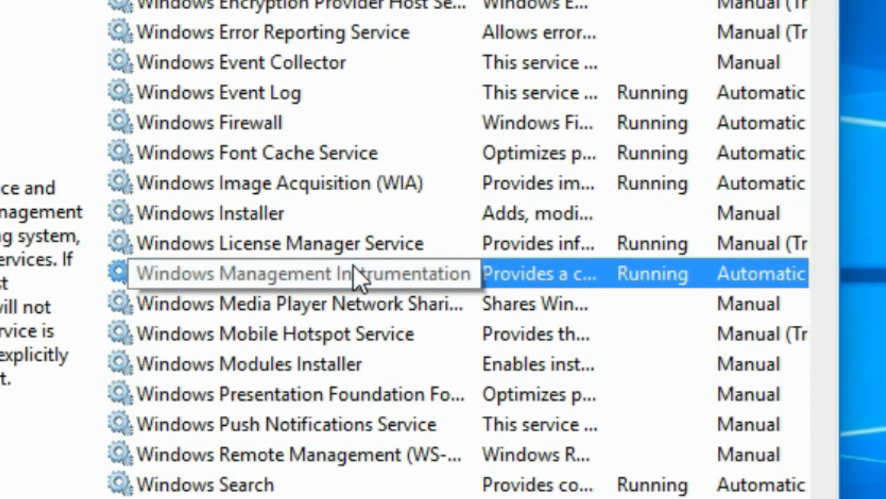
Step: Restart Windows Management Instrumentation along with its dependents Security Center and IP Helper
right_click(283, 273)
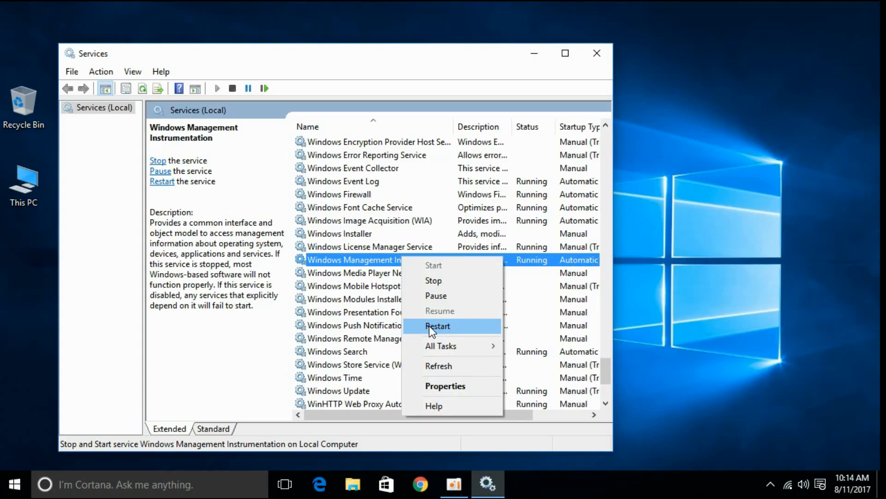
left_click(438, 326)
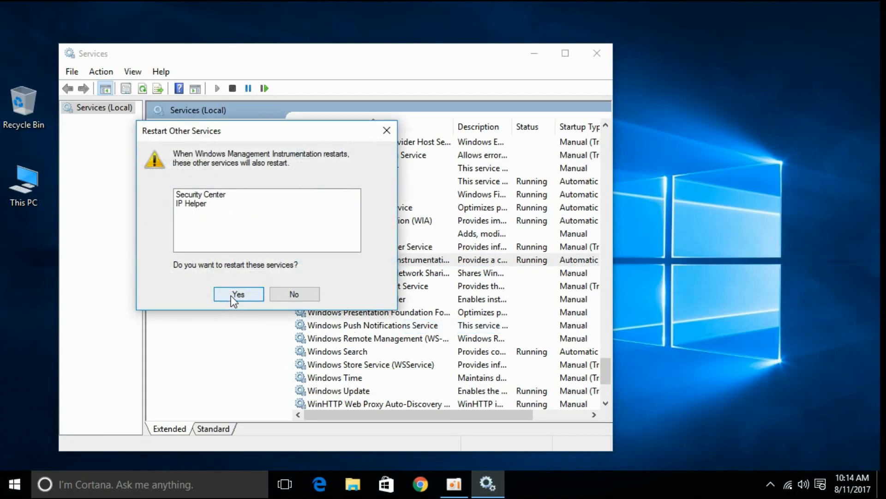
left_click(238, 294)
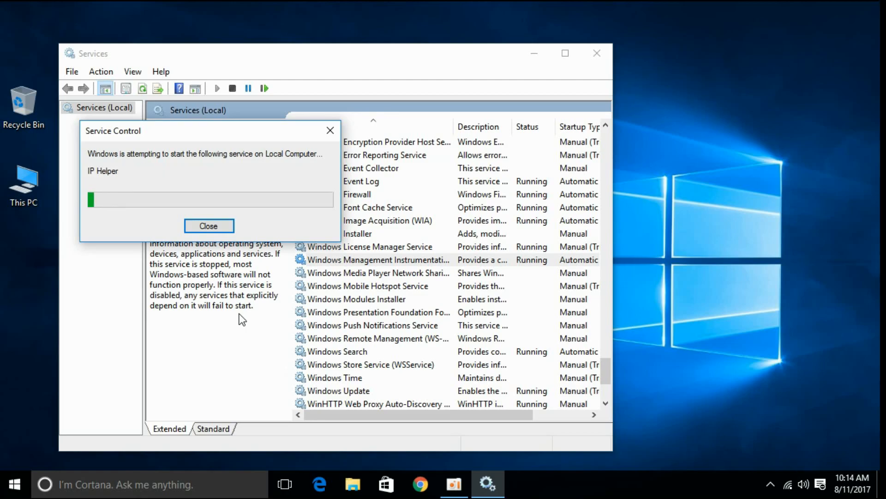
left_click(209, 225)
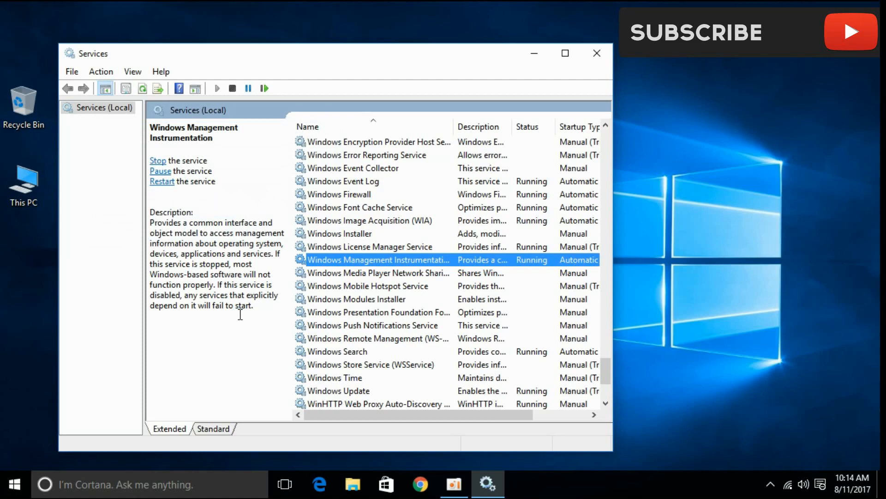
mouse_move(621, 61)
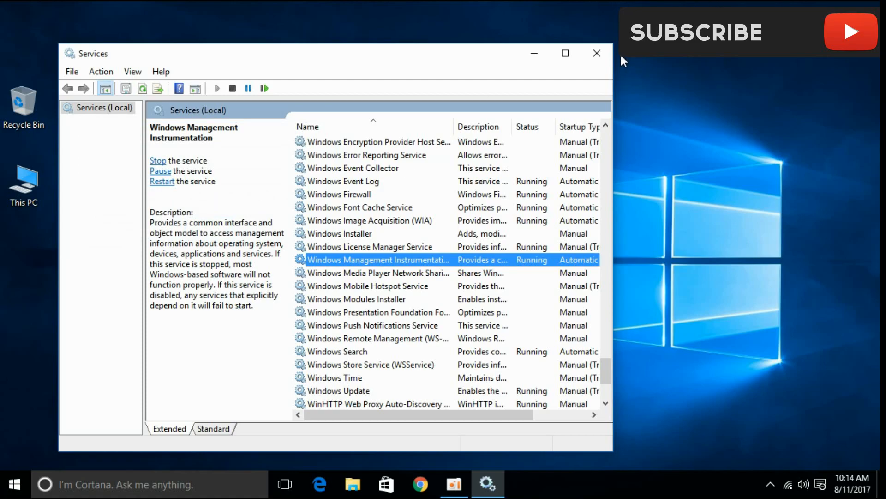